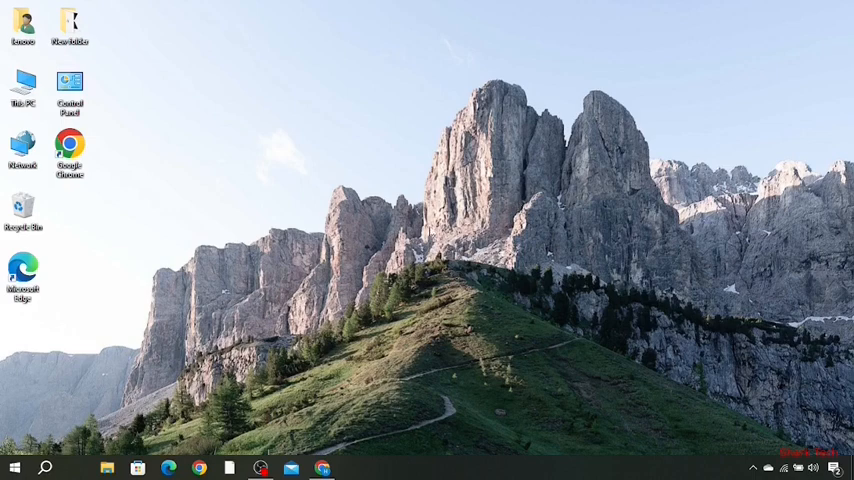
pyautogui.moveTo(360, 244)
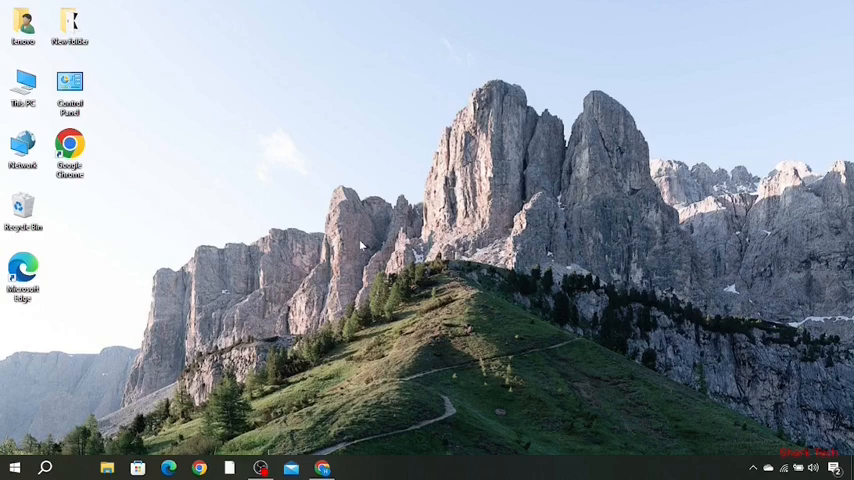
pyautogui.moveTo(276, 280)
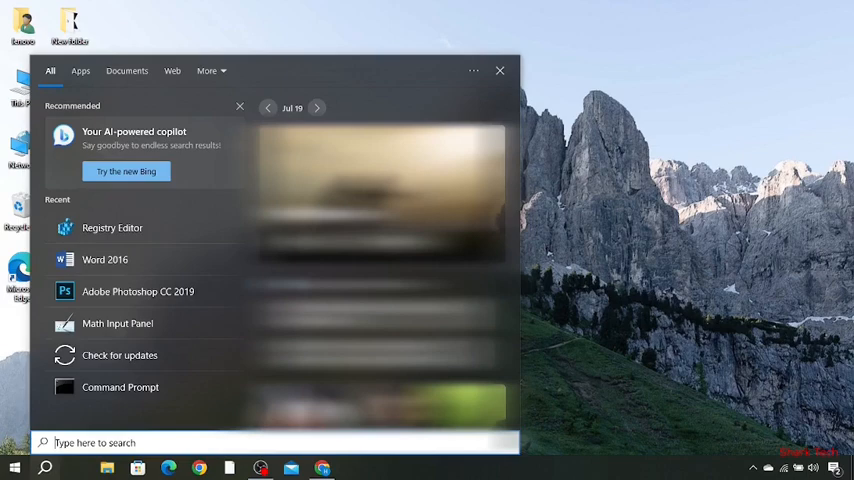
# Search for "regis" in Windows Search and launch Registry Editor from the best match.
pyautogui.write('regi')
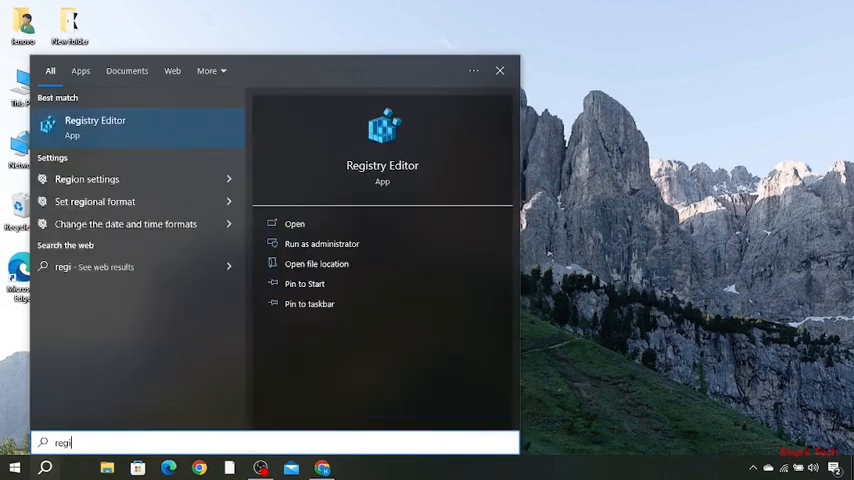
pyautogui.write('s')
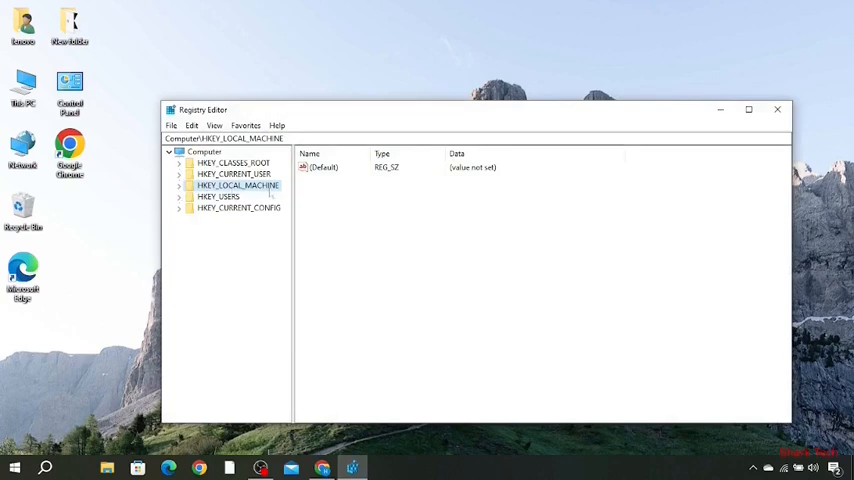
# Expand HKEY_LOCAL_MACHINE > SYSTEM > CurrentControlSet > Control in the tree.
pyautogui.click(178, 184)
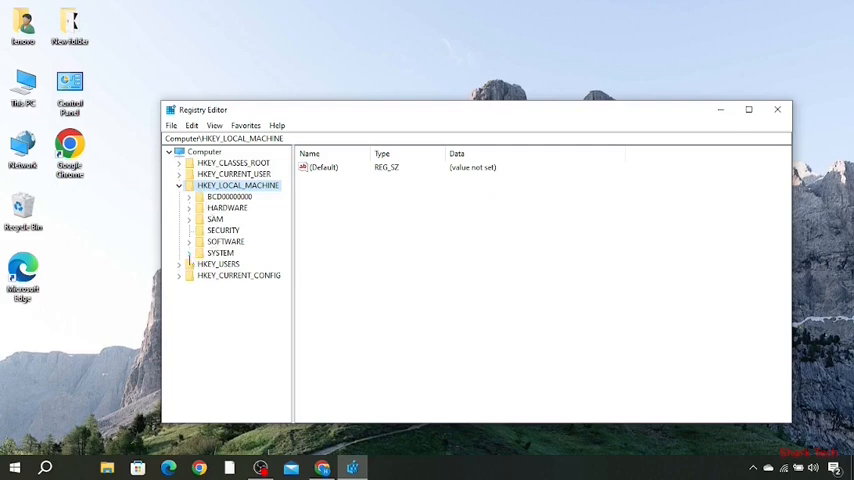
pyautogui.click(192, 252)
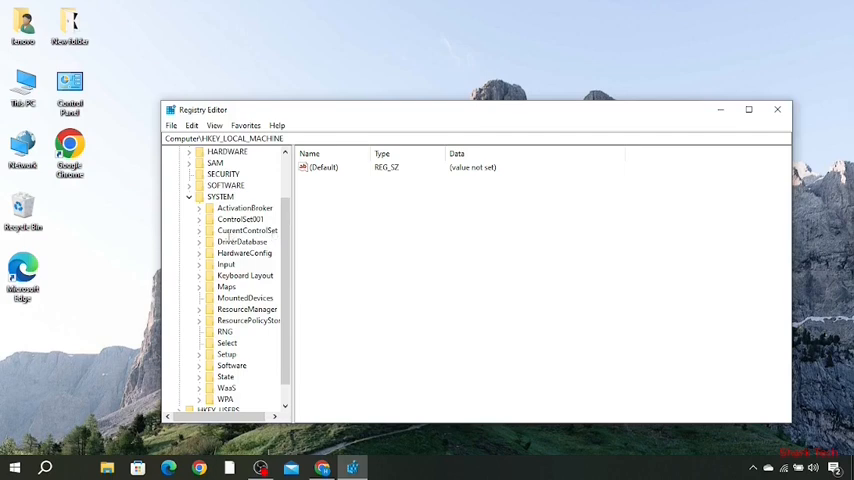
pyautogui.click(200, 230)
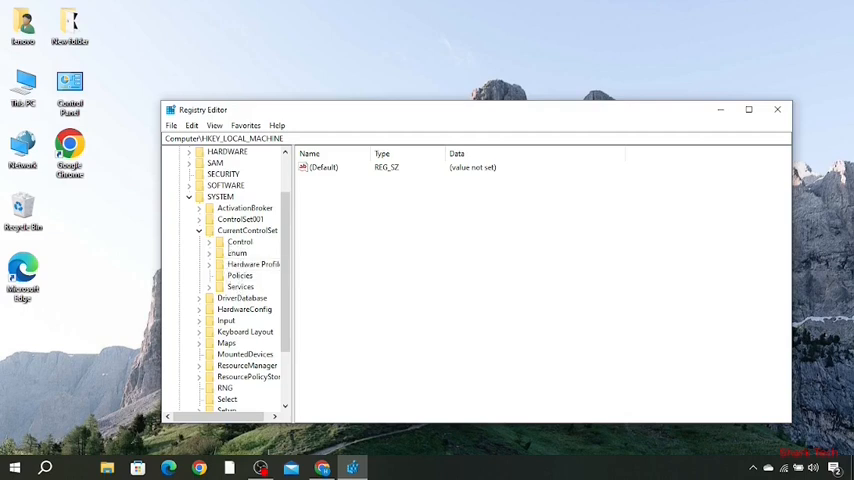
pyautogui.moveTo(284, 278)
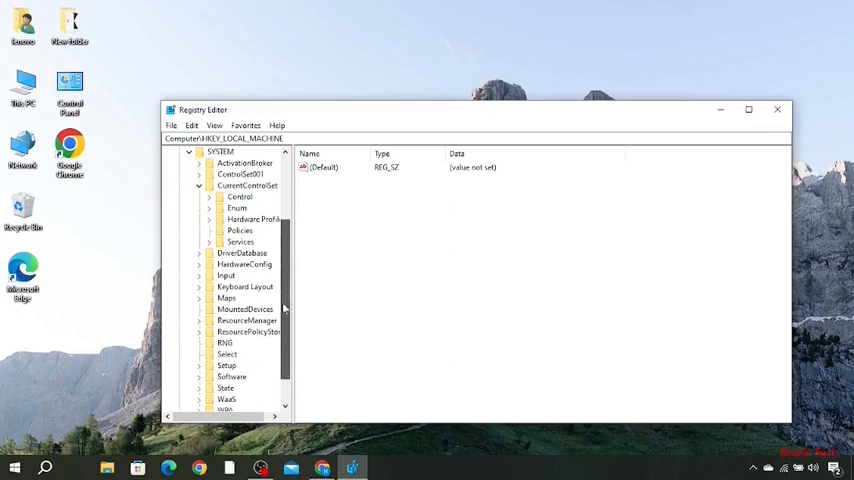
pyautogui.scroll(3)
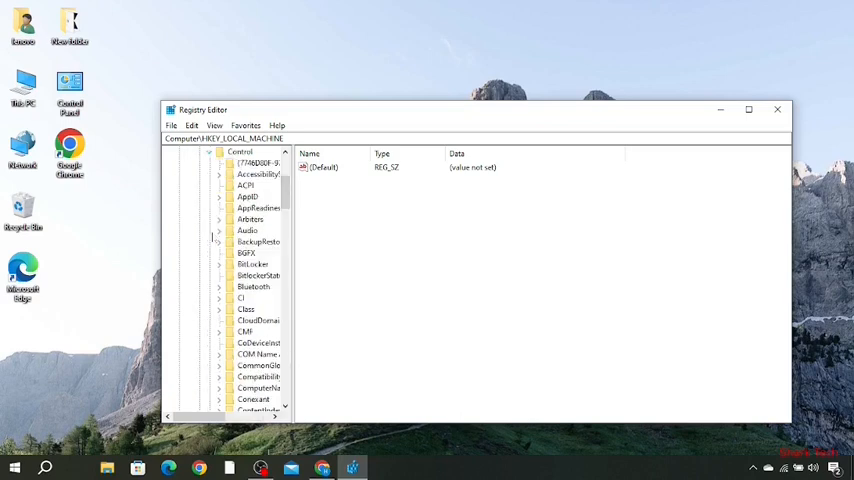
pyautogui.click(258, 208)
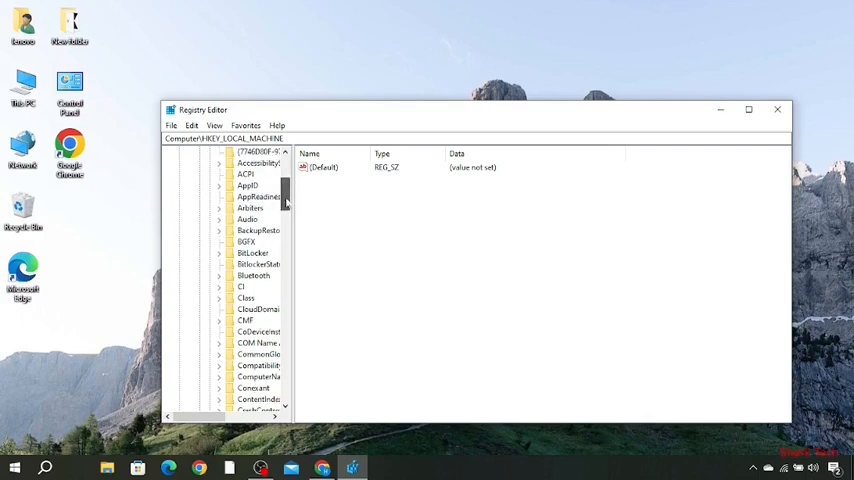
# Scroll the Control subkeys down to reach the Print key.
pyautogui.scroll(-3)
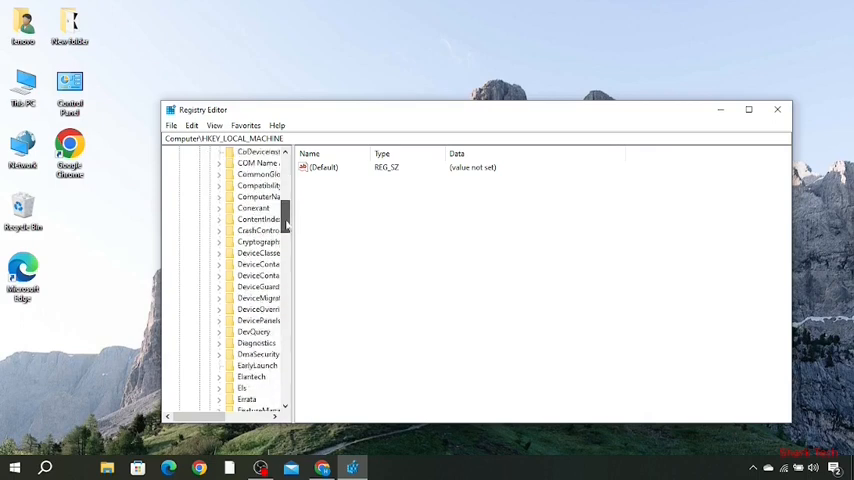
pyautogui.scroll(-3)
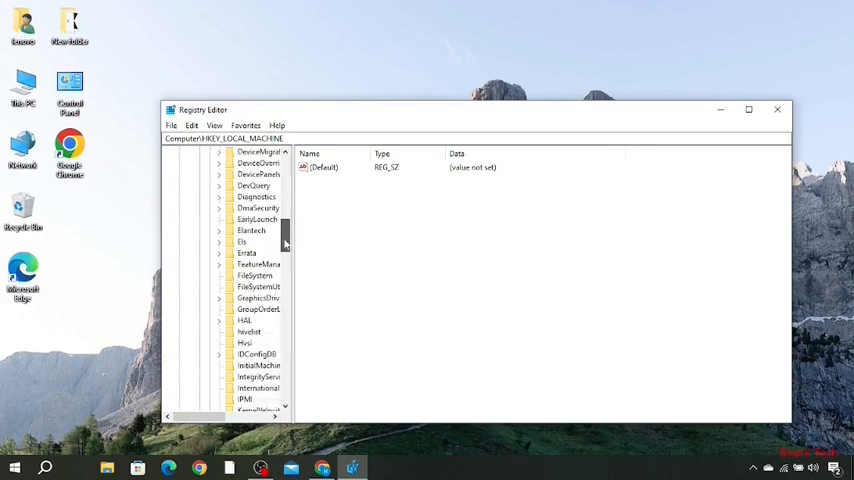
pyautogui.scroll(-3)
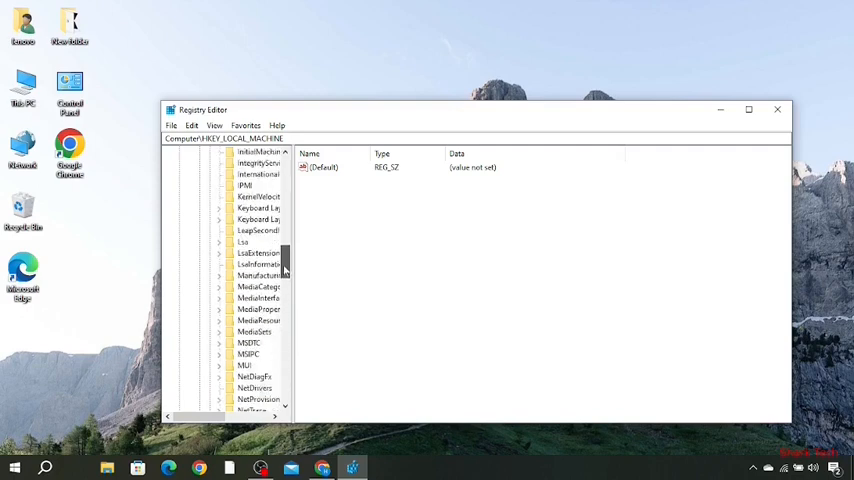
pyautogui.scroll(-3)
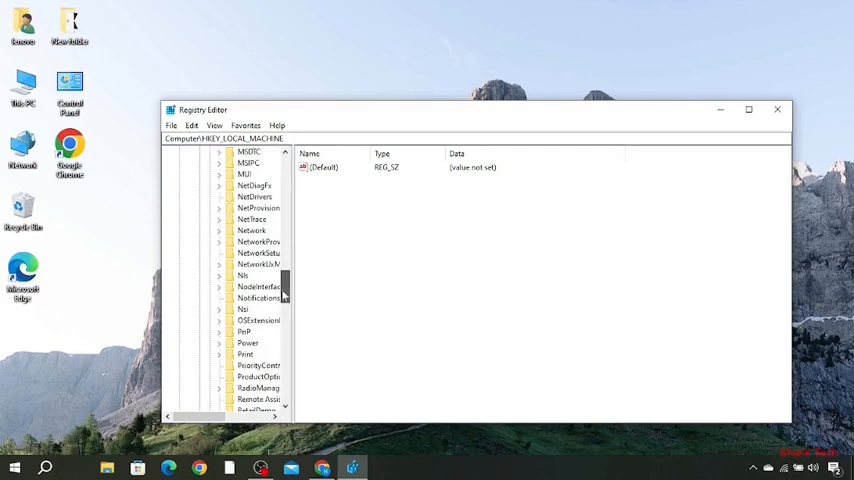
pyautogui.scroll(-3)
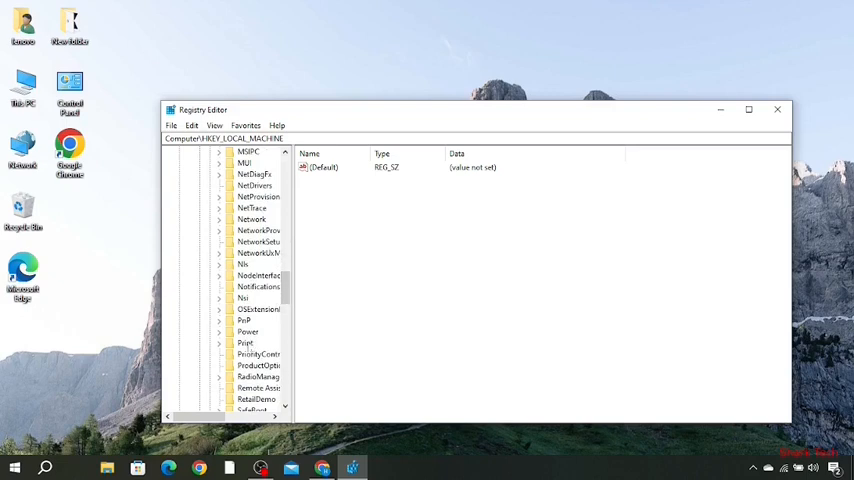
# Create a new key under Control\Print from the Print key's context menu.
pyautogui.rightClick(244, 344)
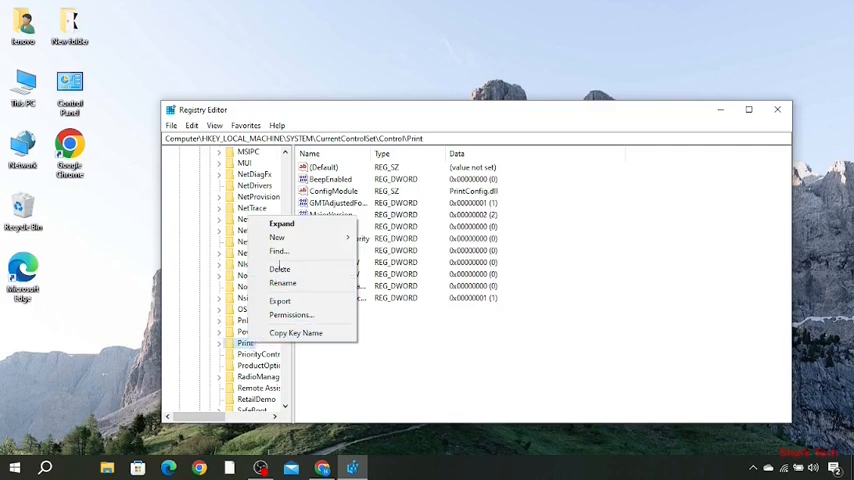
pyautogui.moveTo(276, 238)
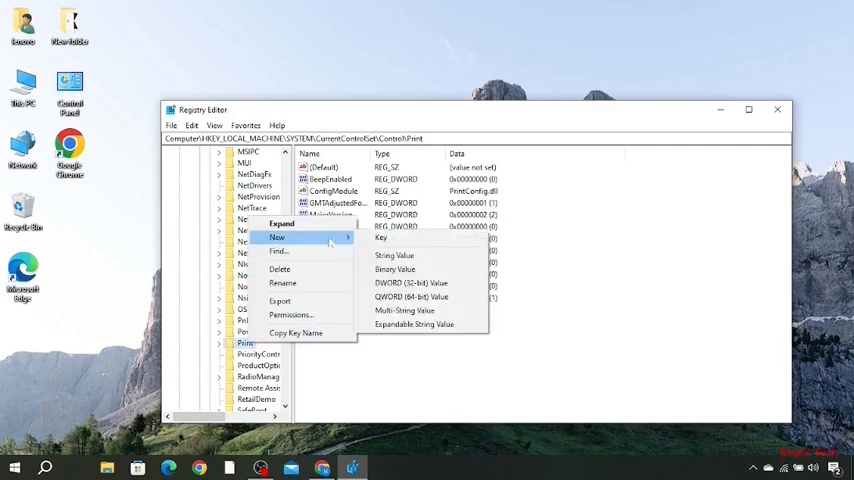
pyautogui.moveTo(380, 238)
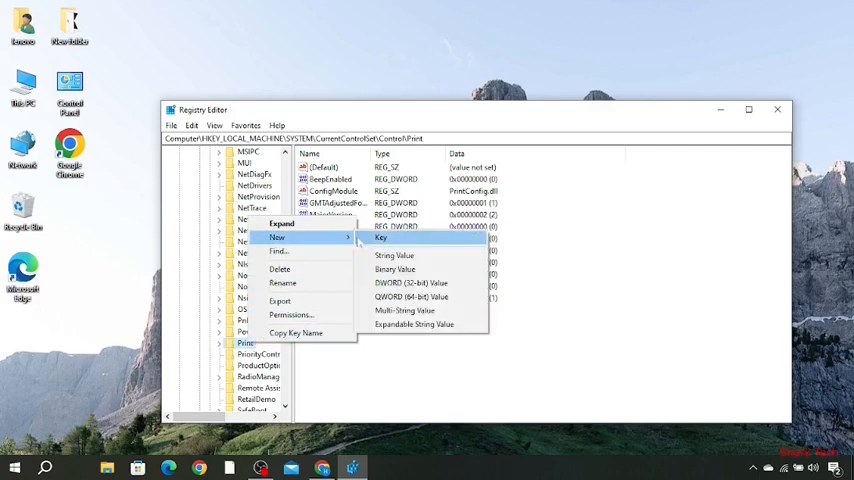
pyautogui.click(380, 238)
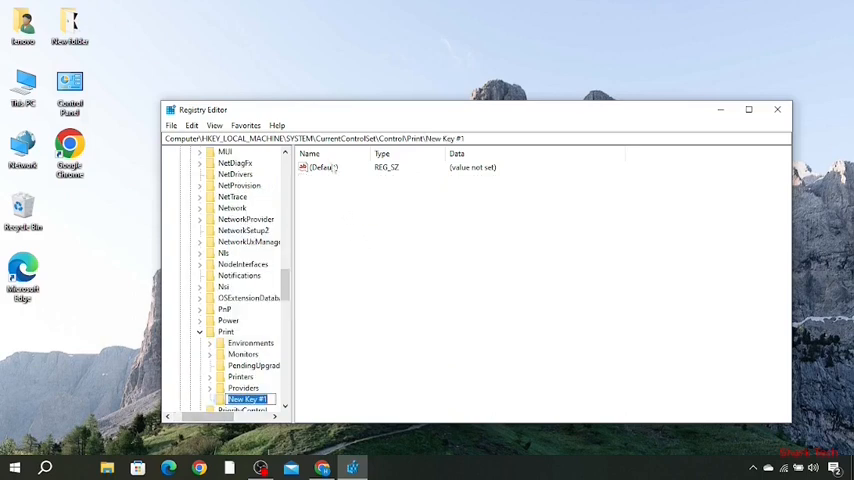
# Edit New Key #1's (Default) value, enter the value data and confirm with OK.
pyautogui.click(320, 168)
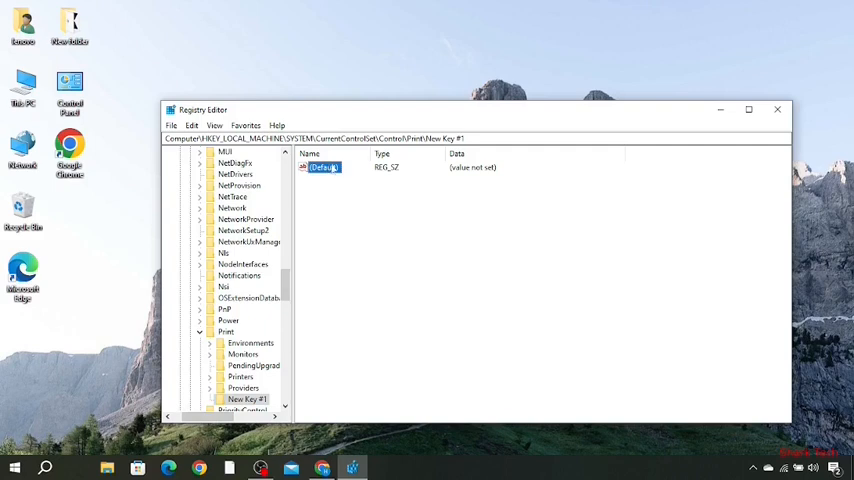
pyautogui.doubleClick(322, 168)
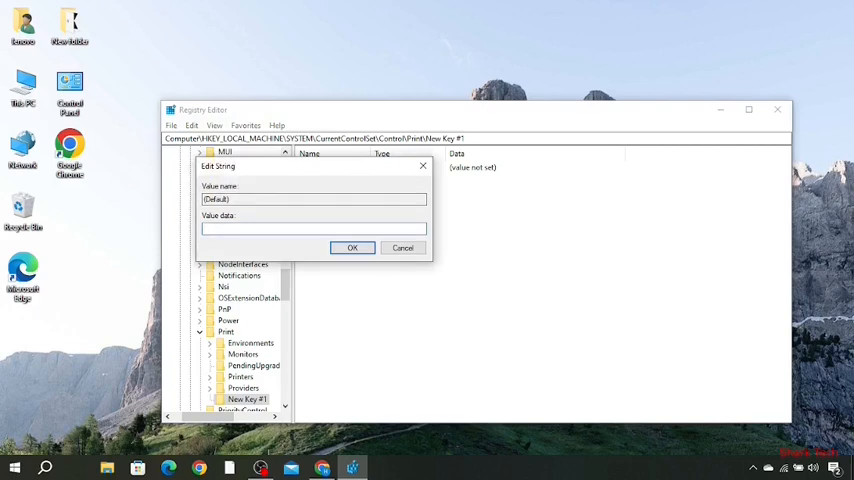
pyautogui.write('1')
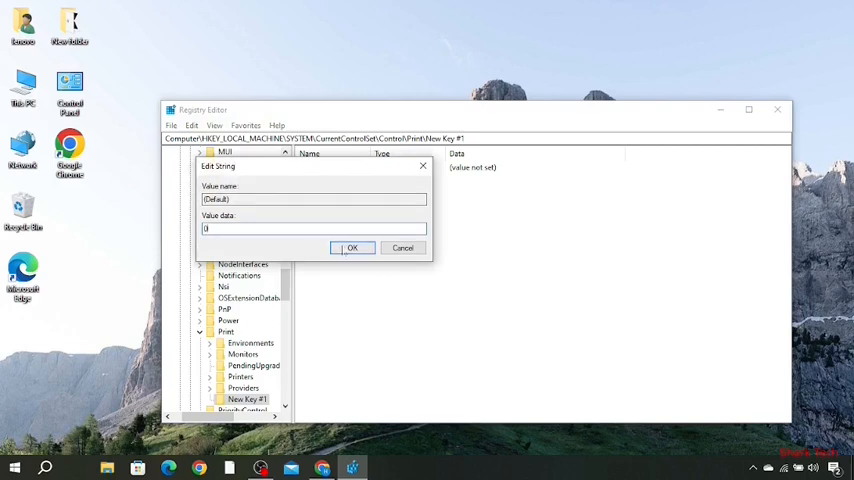
pyautogui.click(352, 246)
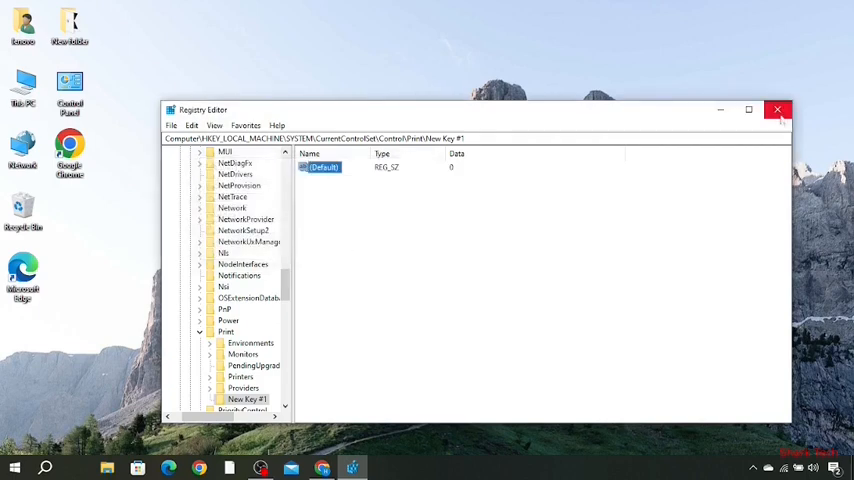
pyautogui.click(778, 108)
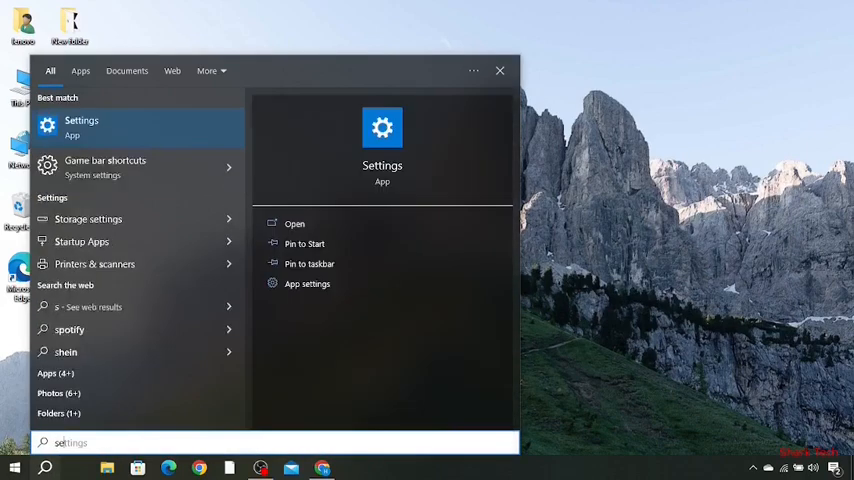
# Search for "services" in Windows Search and launch the Services console.
pyautogui.write('services')
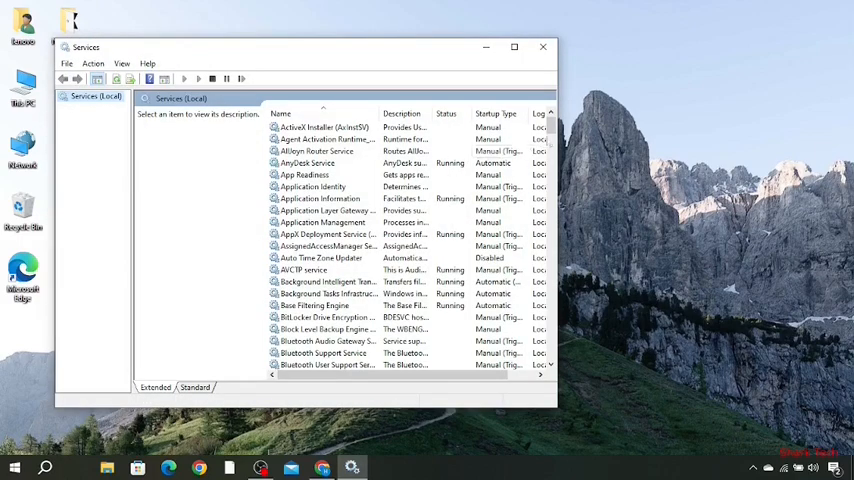
# Locate Print Spooler in the services list and bring up its Properties dialog.
pyautogui.scroll(-3)
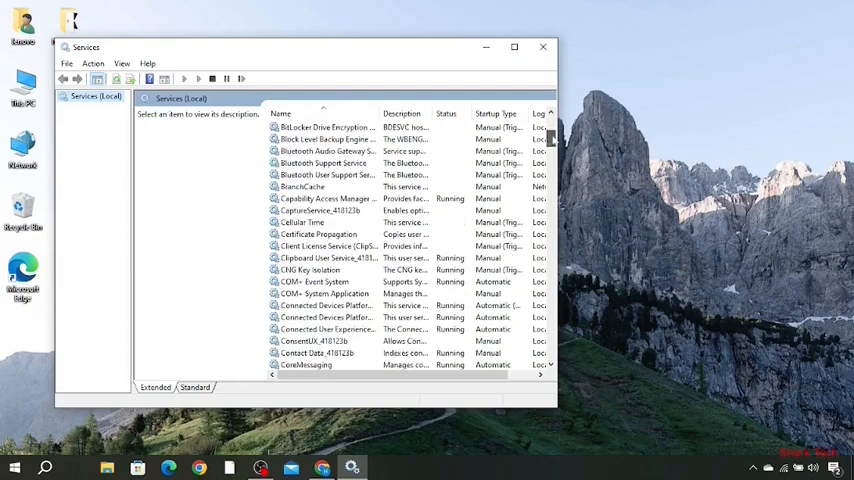
pyautogui.scroll(-3)
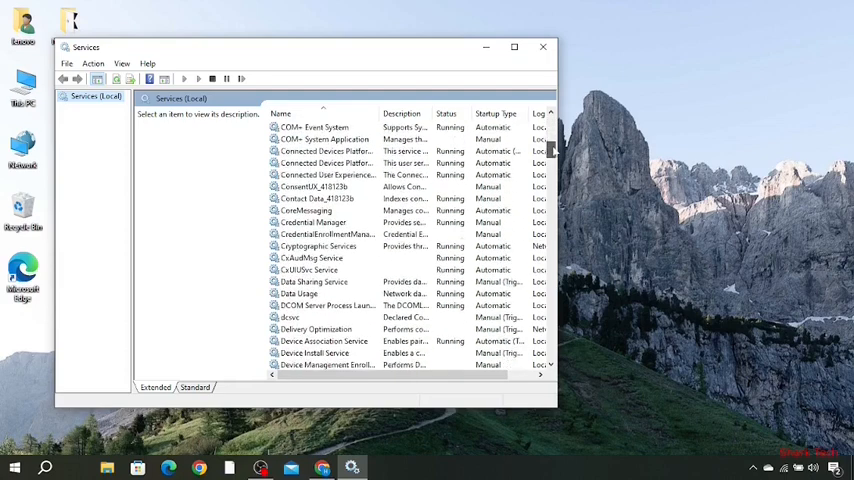
pyautogui.scroll(-3)
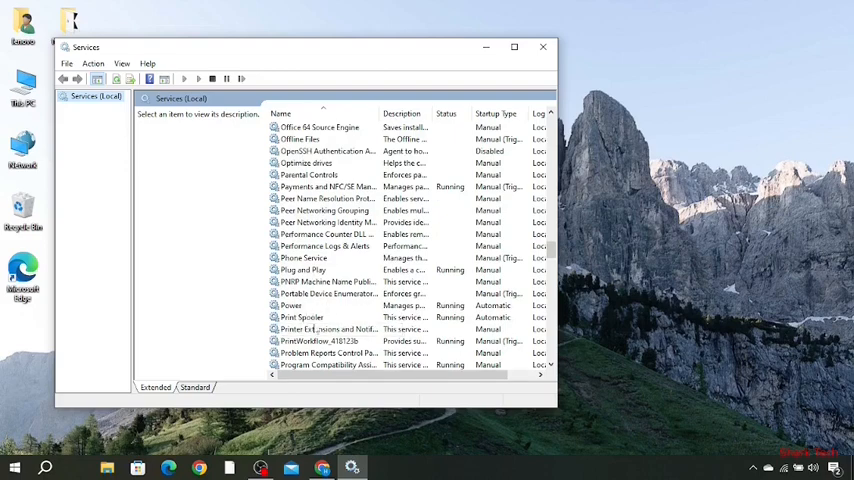
pyautogui.click(300, 316)
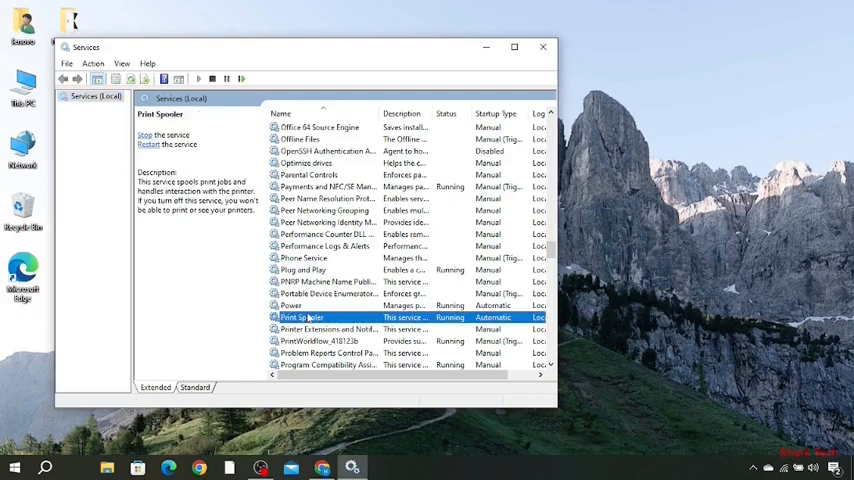
pyautogui.rightClick(300, 316)
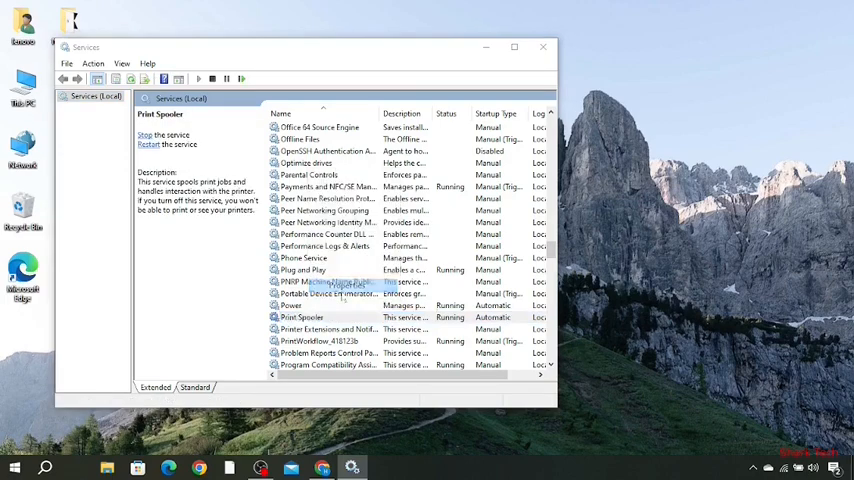
pyautogui.doubleClick(300, 316)
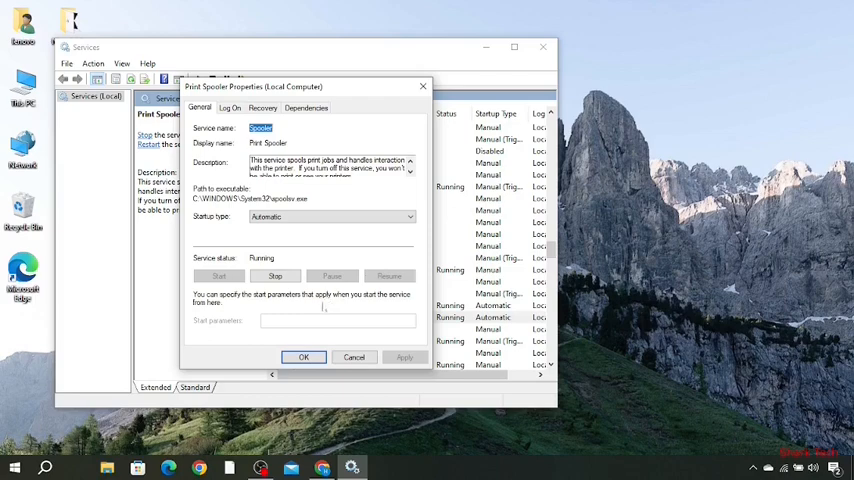
# Close the Print Spooler Properties dialog with OK and reselect Print Spooler.
pyautogui.click(354, 356)
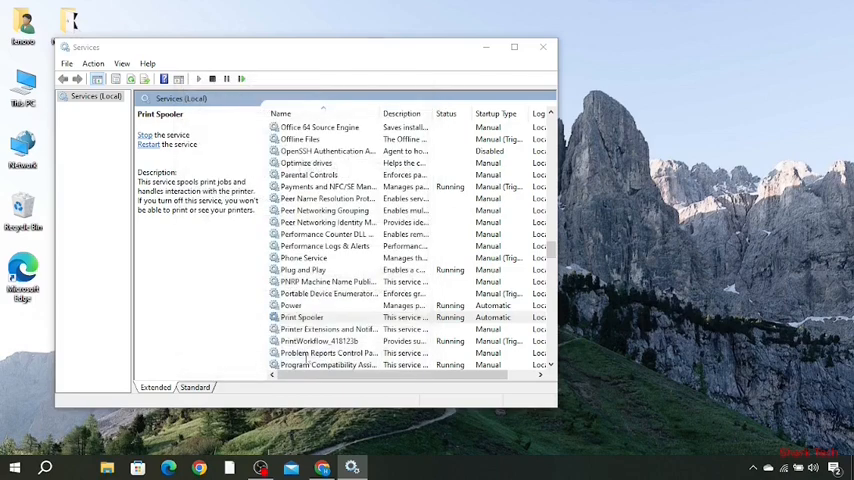
pyautogui.click(302, 316)
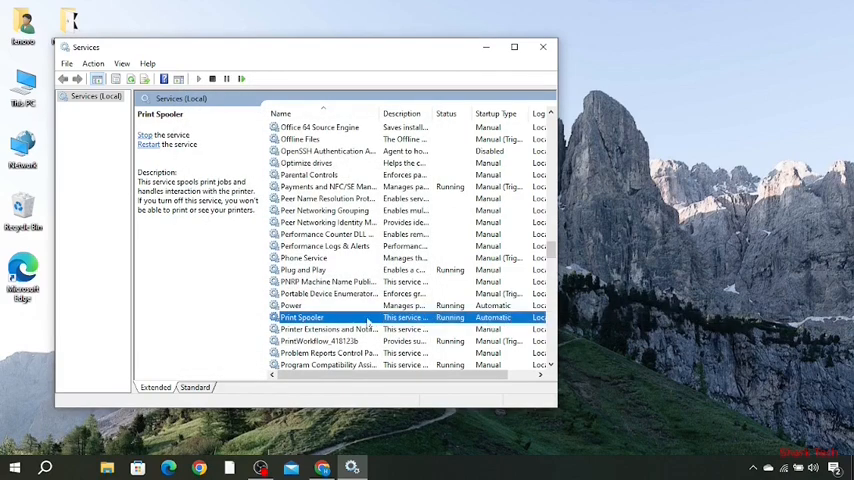
# Restart the Print Spooler service from its context menu.
pyautogui.rightClick(302, 316)
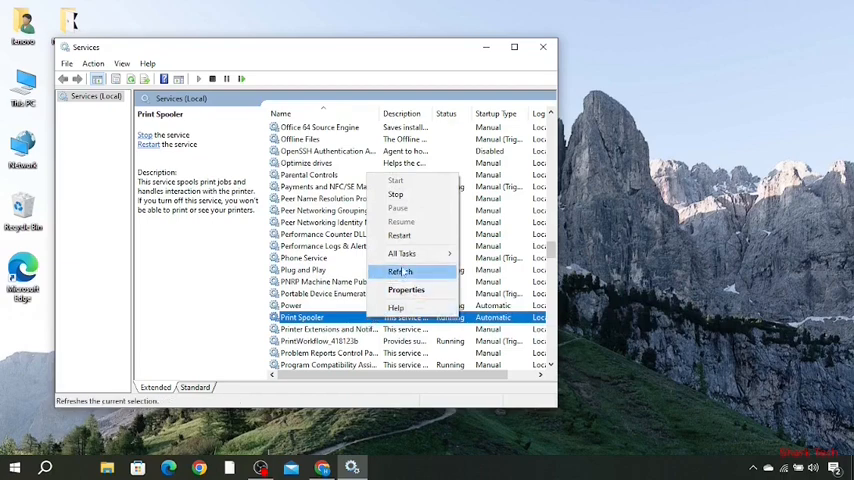
pyautogui.click(396, 194)
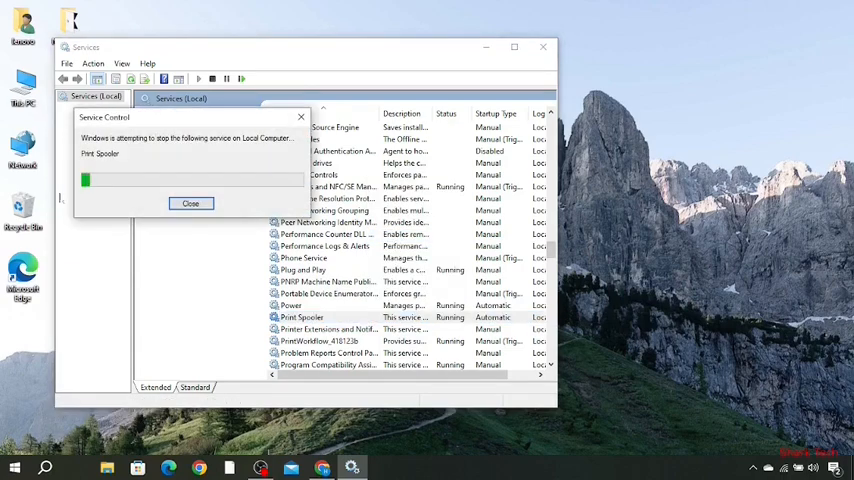